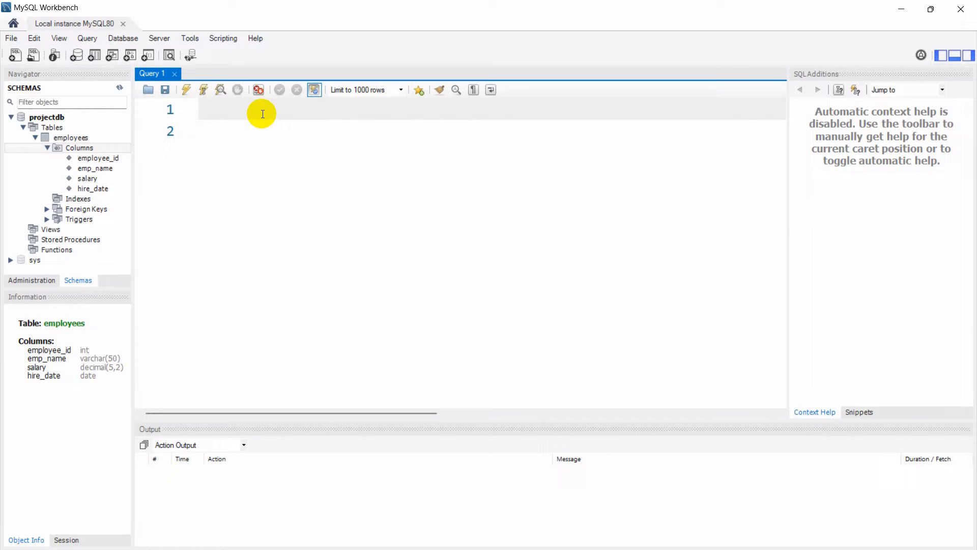
Run SELECT * From employees; to list all six employees with every column.
text(SELE)
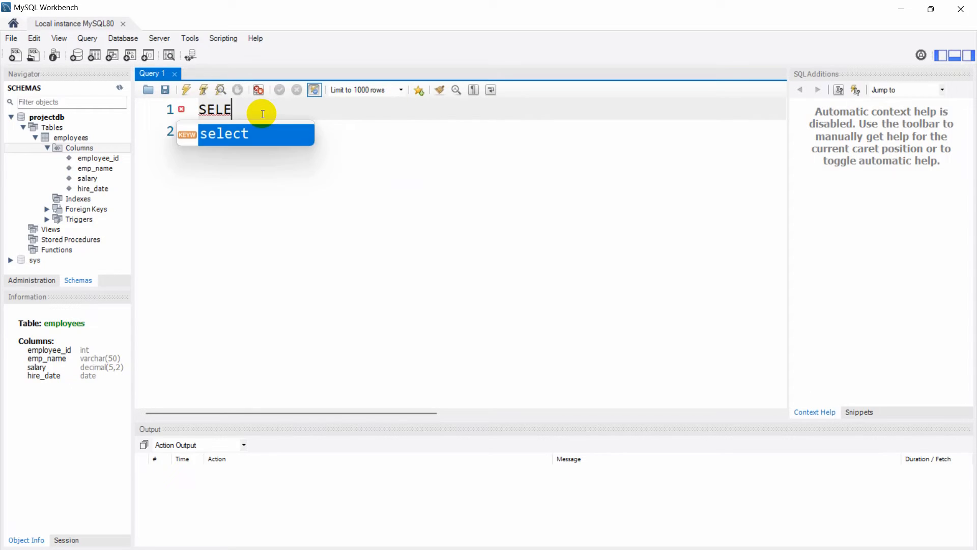
text(CT * From)
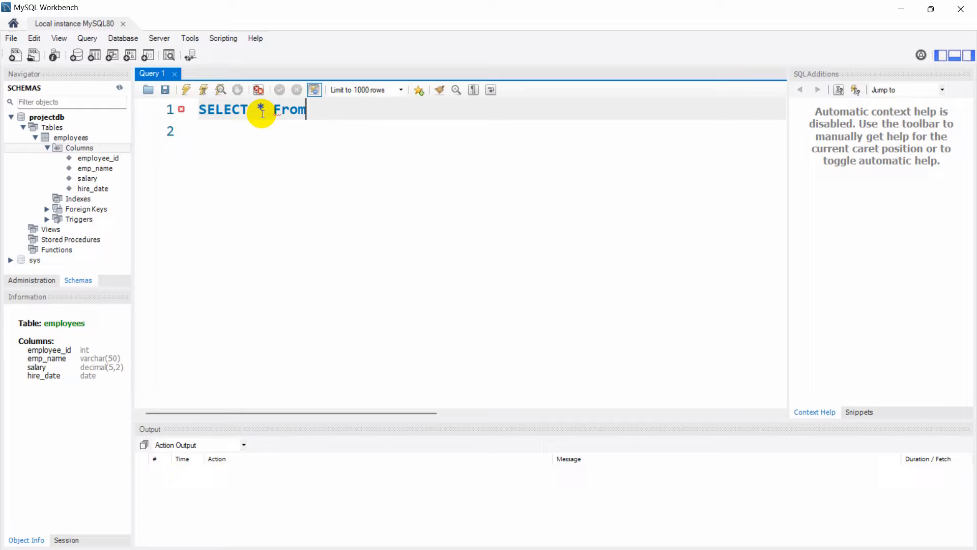
text(emp)
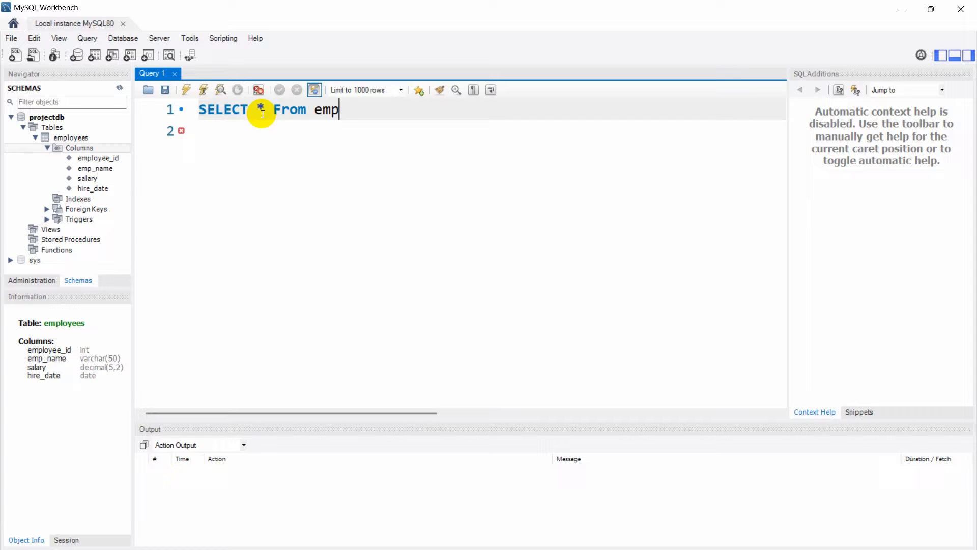
text(loyees)
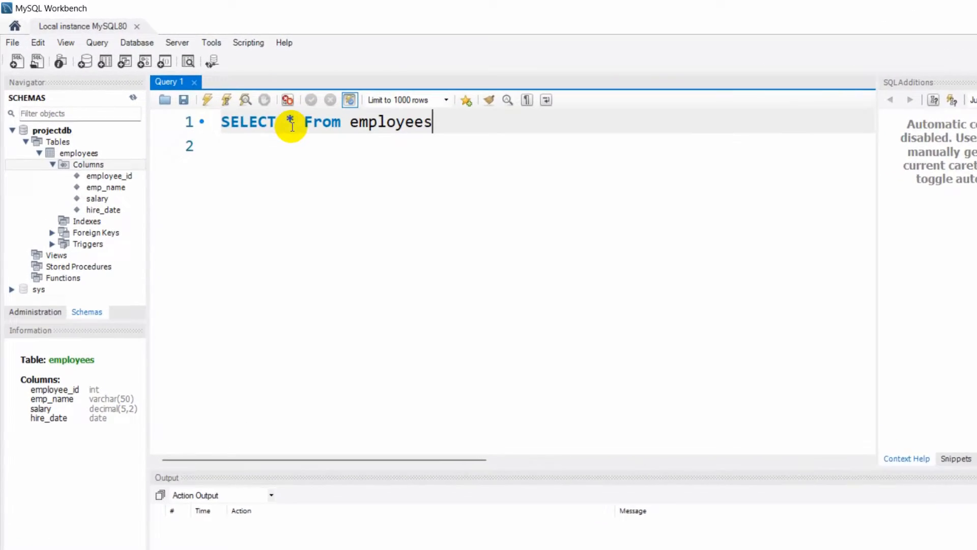
click(223, 107)
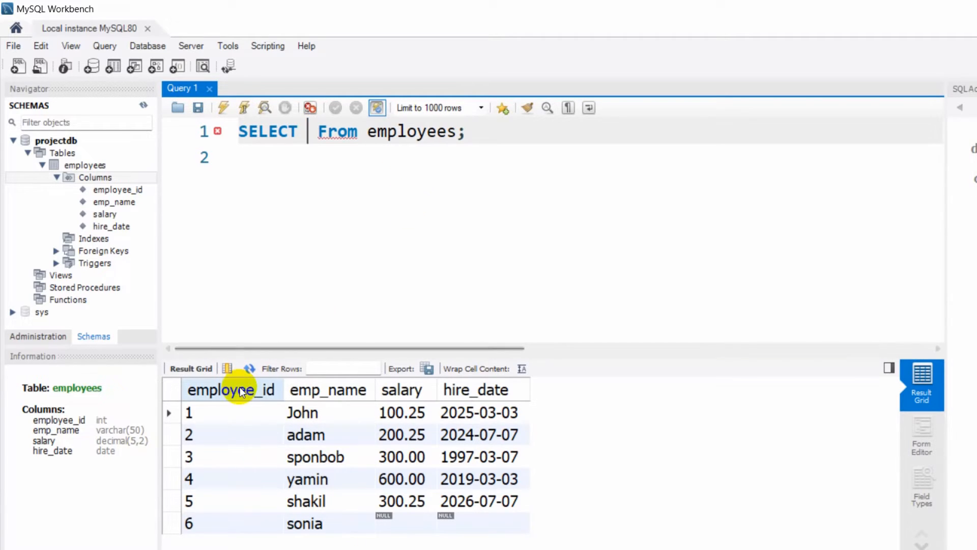
Run the query selecting only employee_id and emp_name, then trim the list toward emp_name.
text(employee)
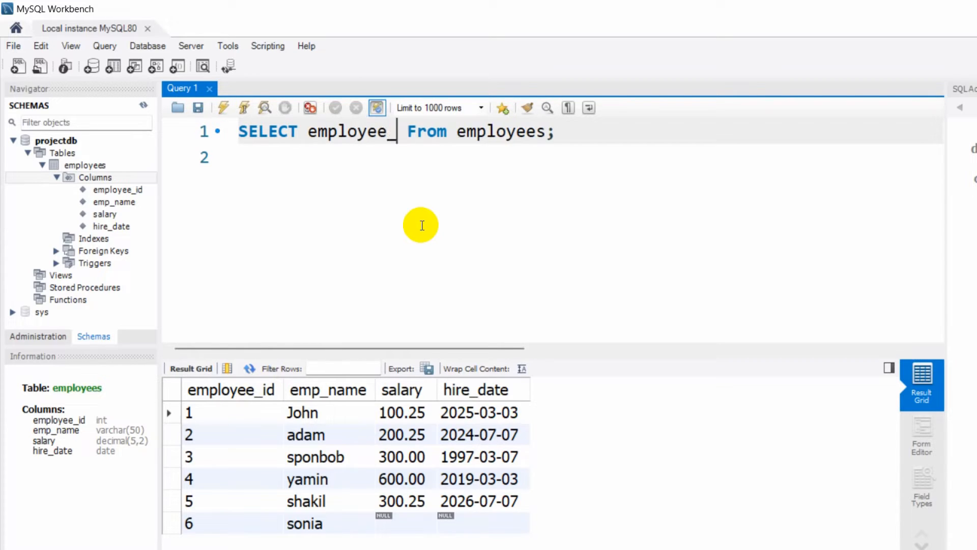
text(_id,)
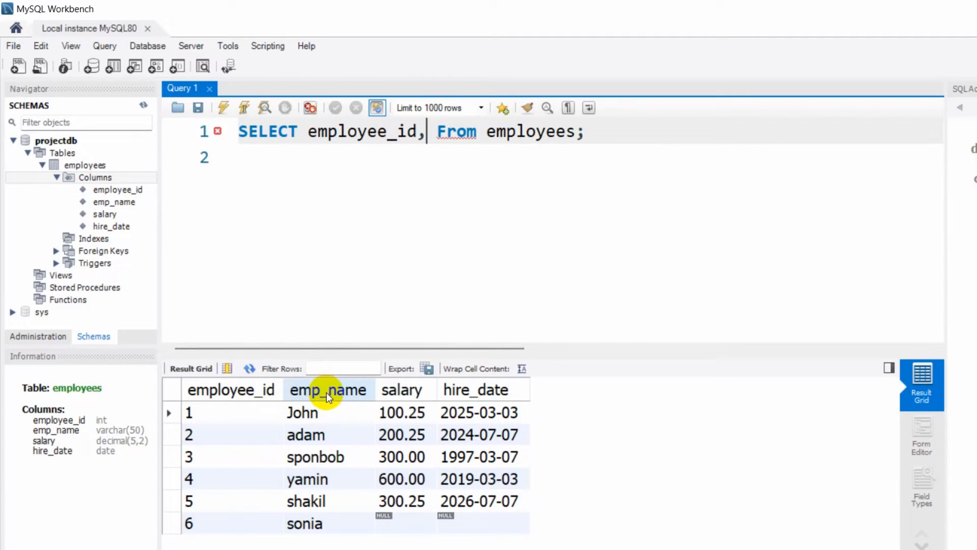
text(em)
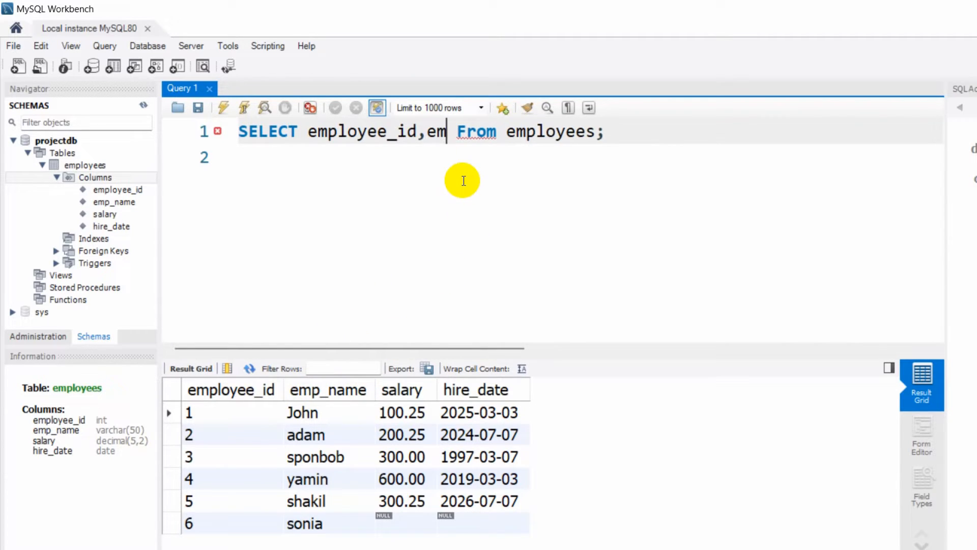
text(p_name)
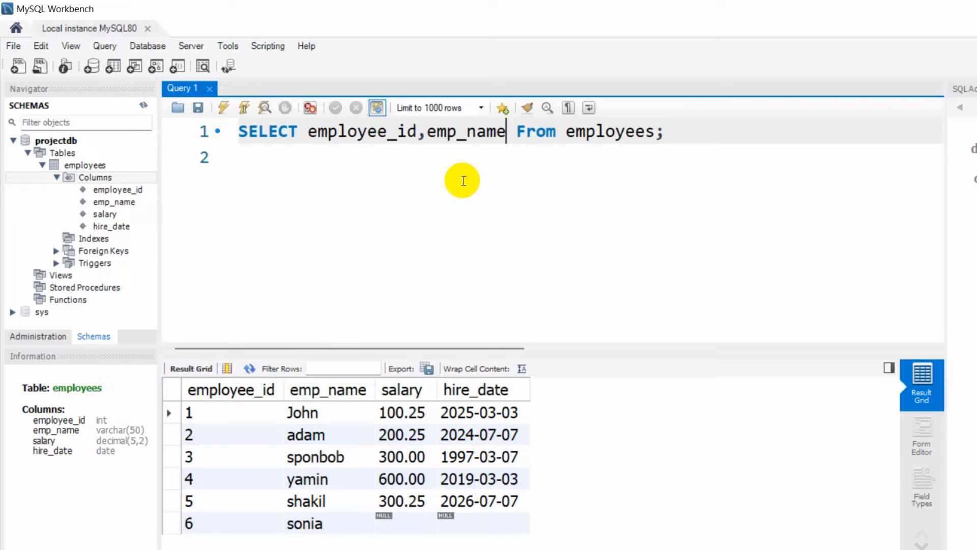
click(223, 108)
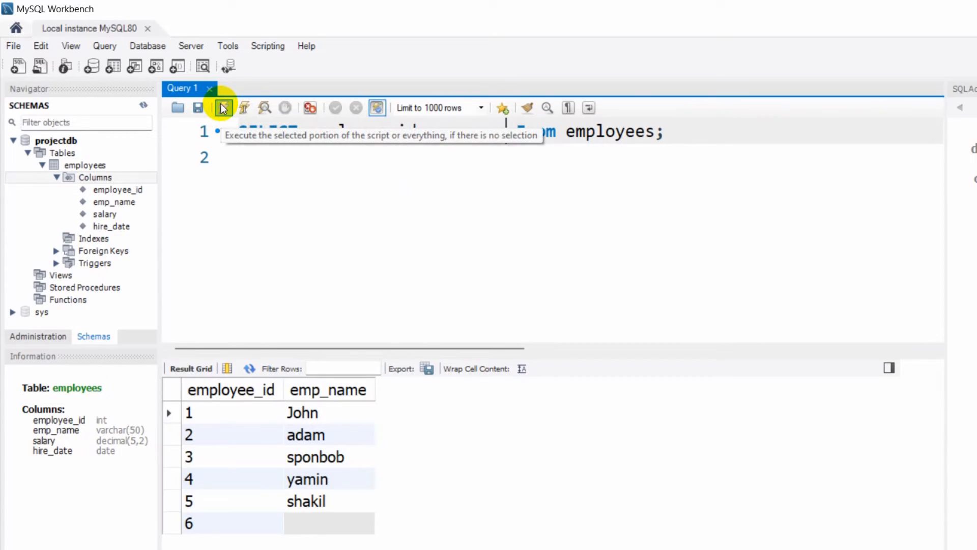
click(222, 107)
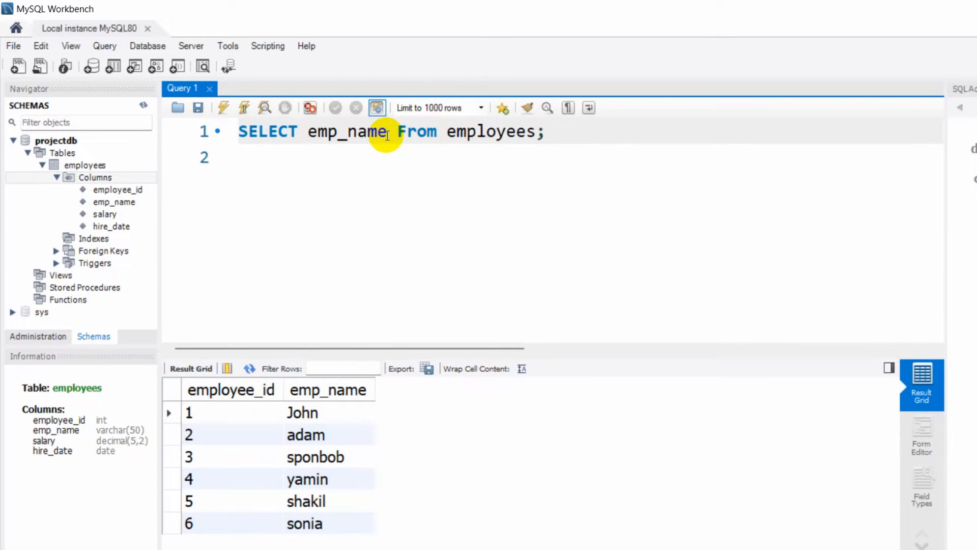
Run the query selecting emp_name and salary, showing sonia's salary as NULL.
text(,salar)
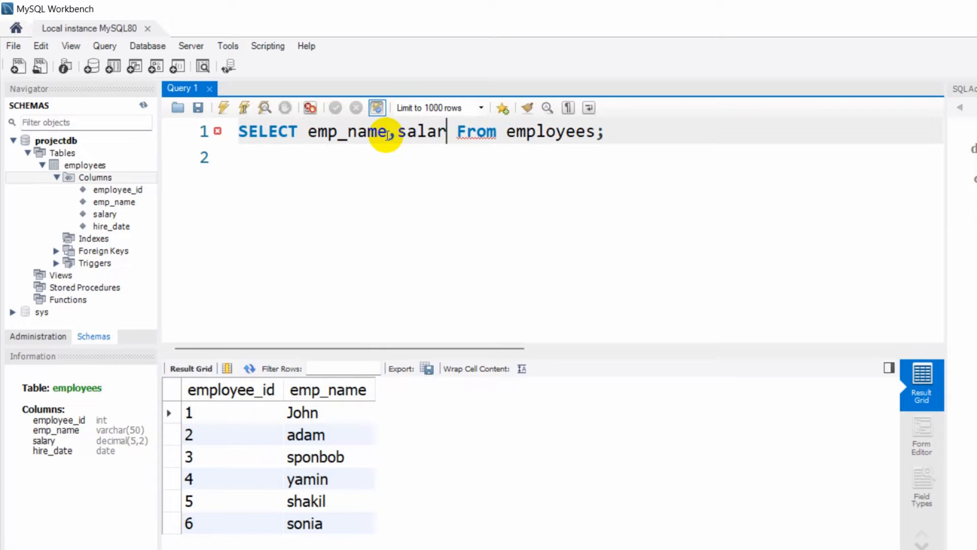
text(y)
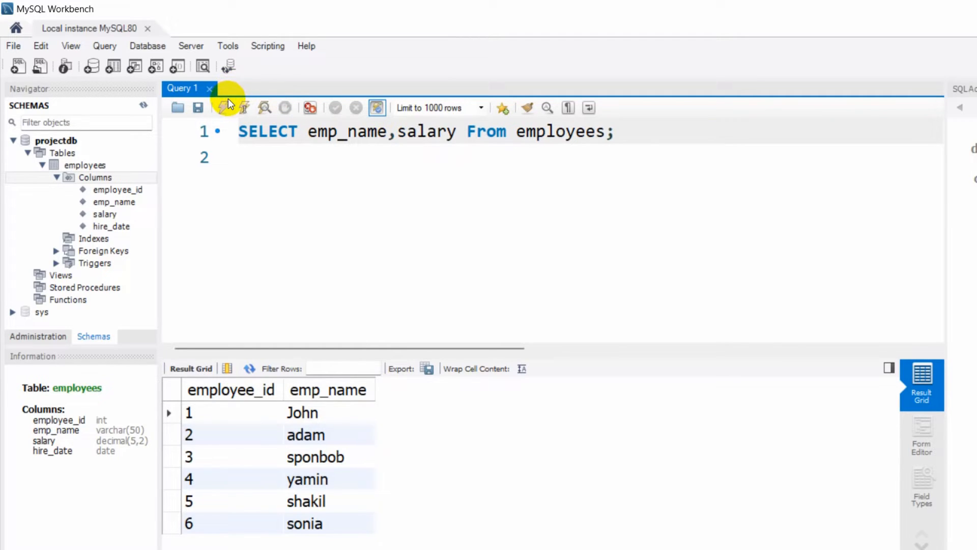
click(223, 108)
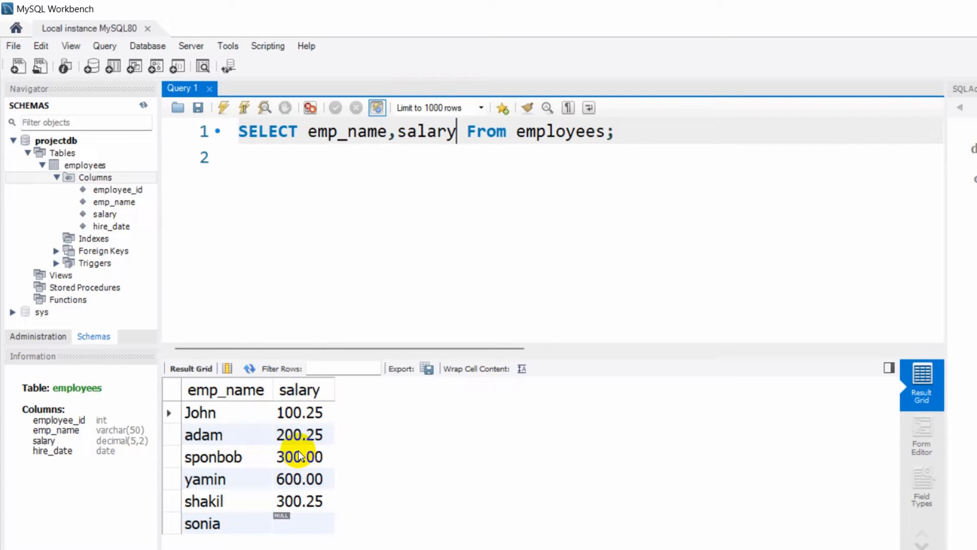
mouse_move(452, 144)
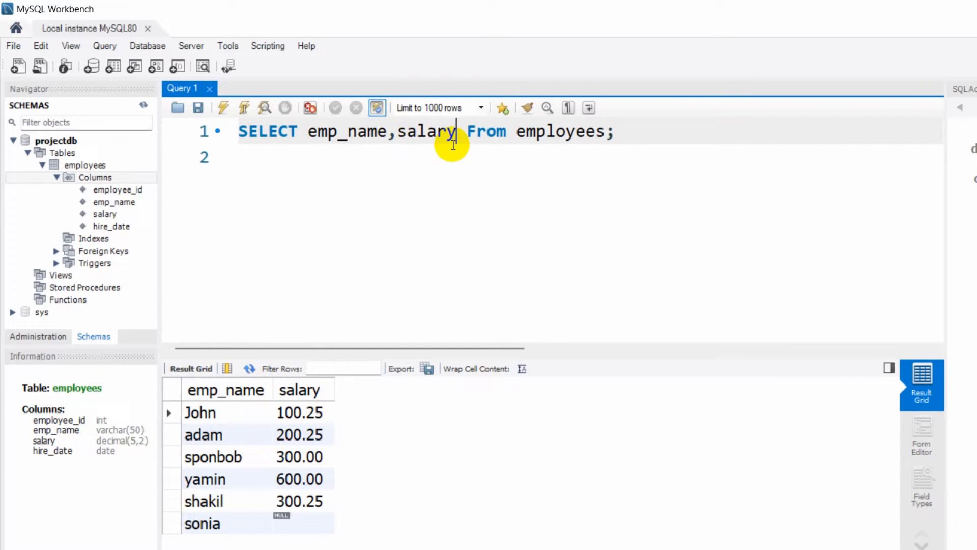
Rerun the select-all query, then start a WHERE clause before the semicolon.
text(e)
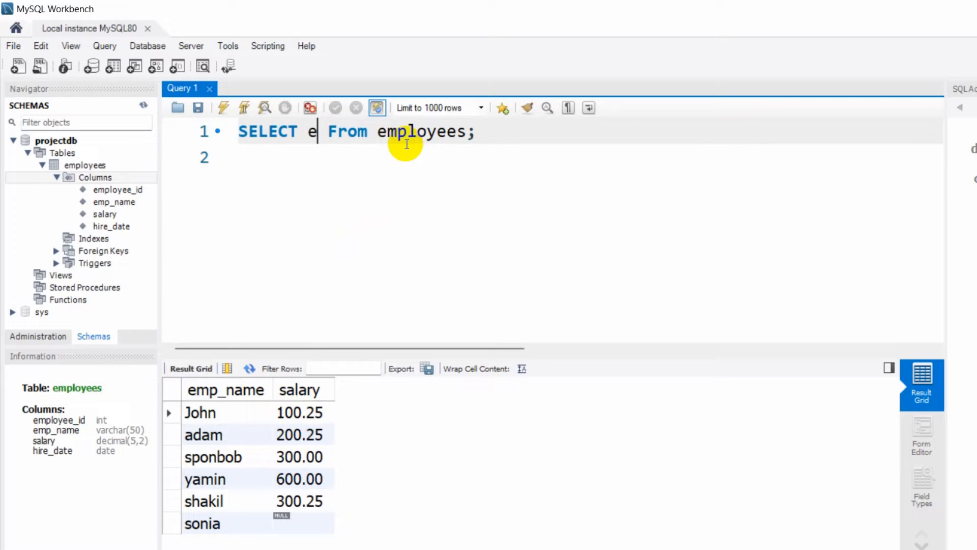
key(Backspace)
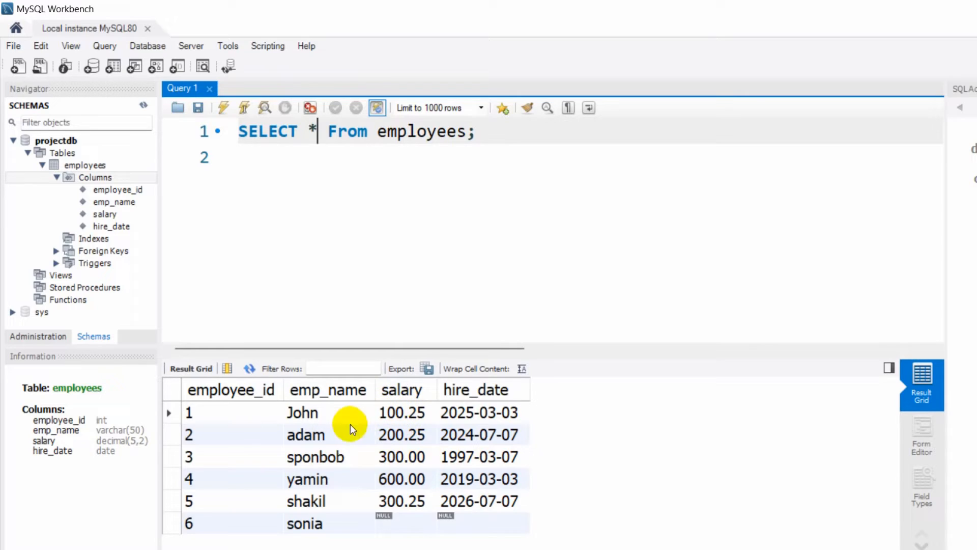
click(467, 132)
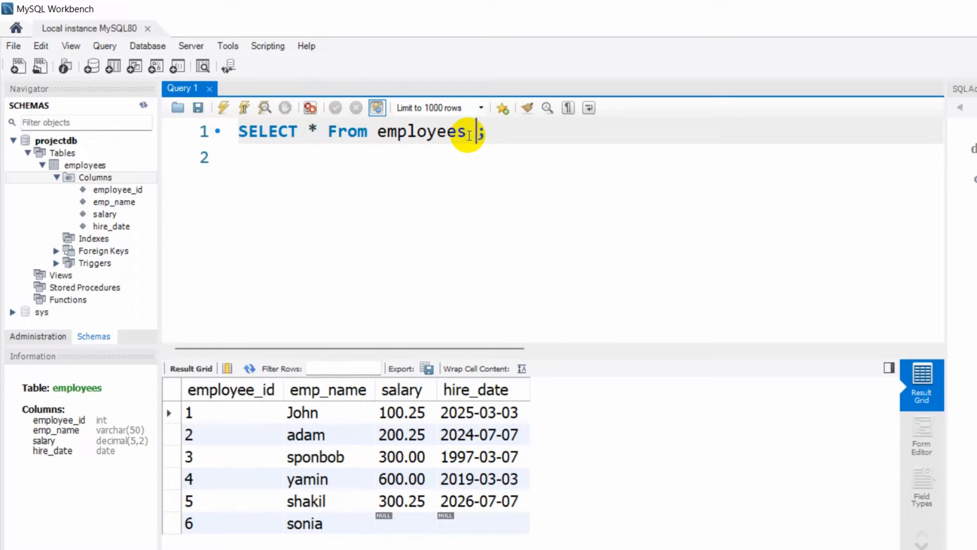
text(WHERE)
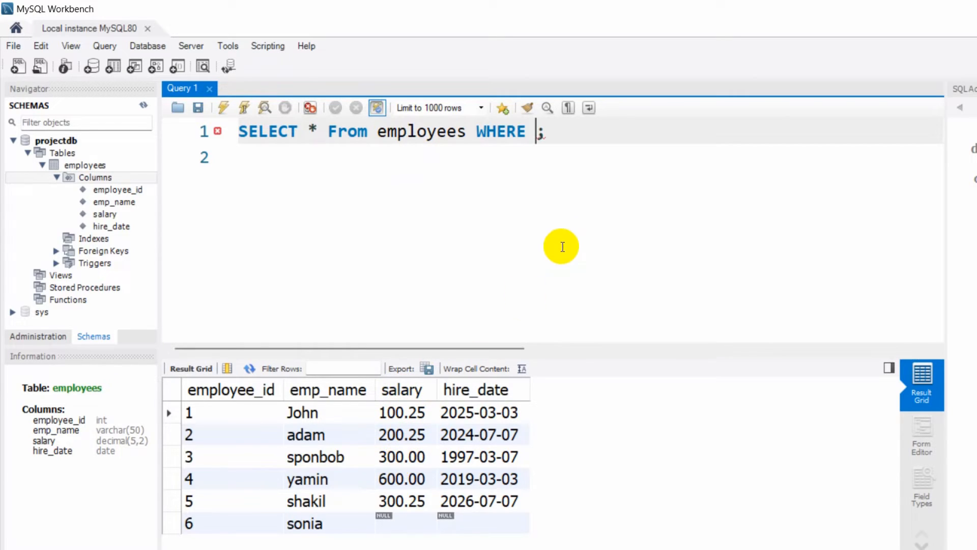
Filter on salary>300, returning only yamin and shakil.
text(salary>)
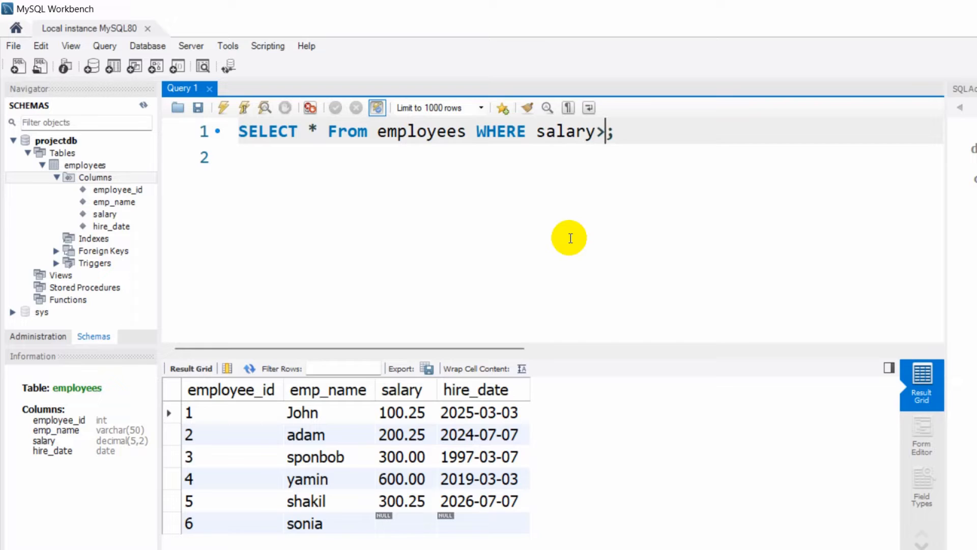
text(300)
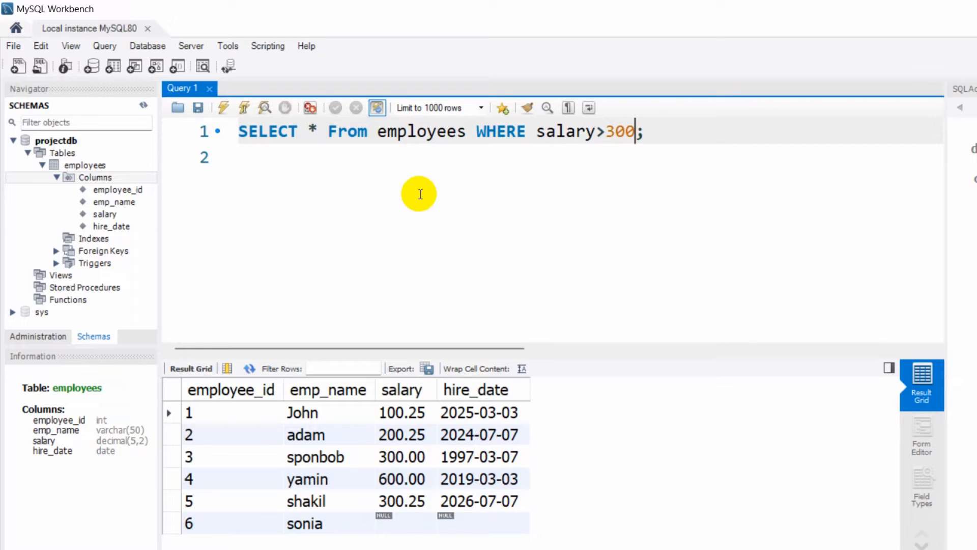
click(223, 108)
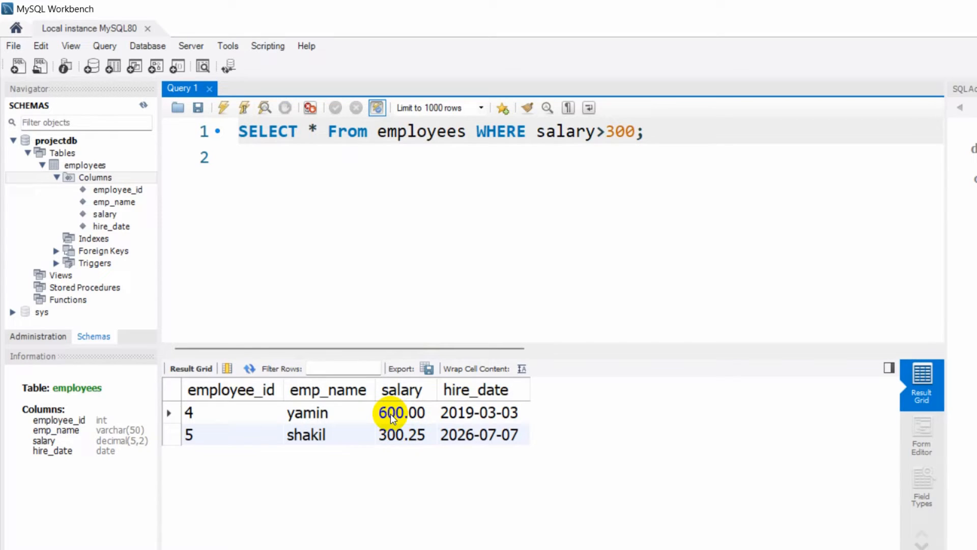
mouse_move(415, 417)
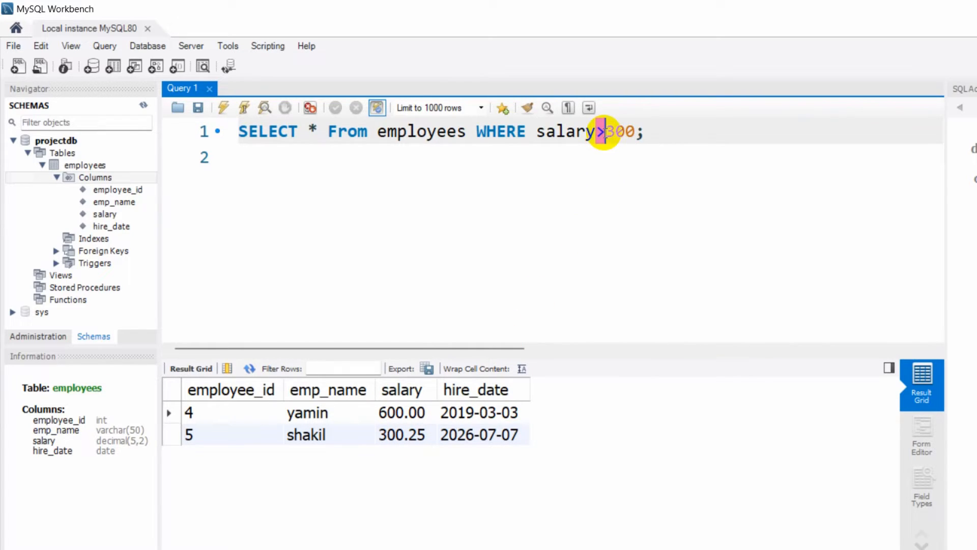
Filter on salary>=300, returning sponbob, yamin and shakil.
text(=)
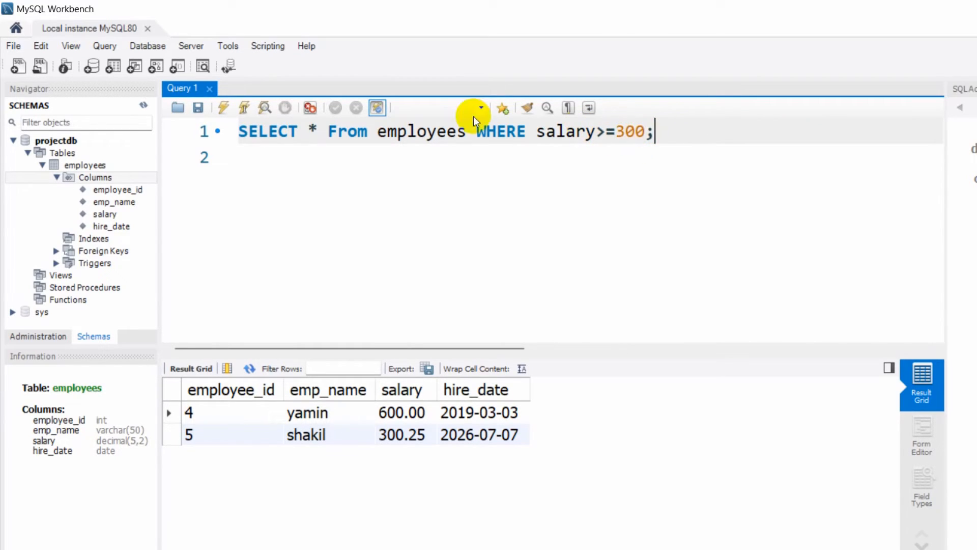
click(223, 107)
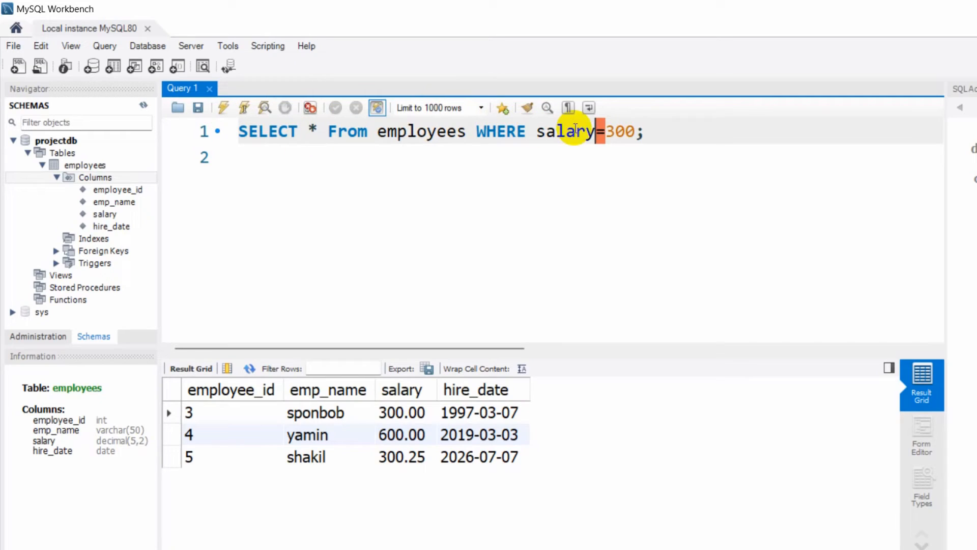
Filter on salary=100, then salary=100.25, returning only John.
text(100)
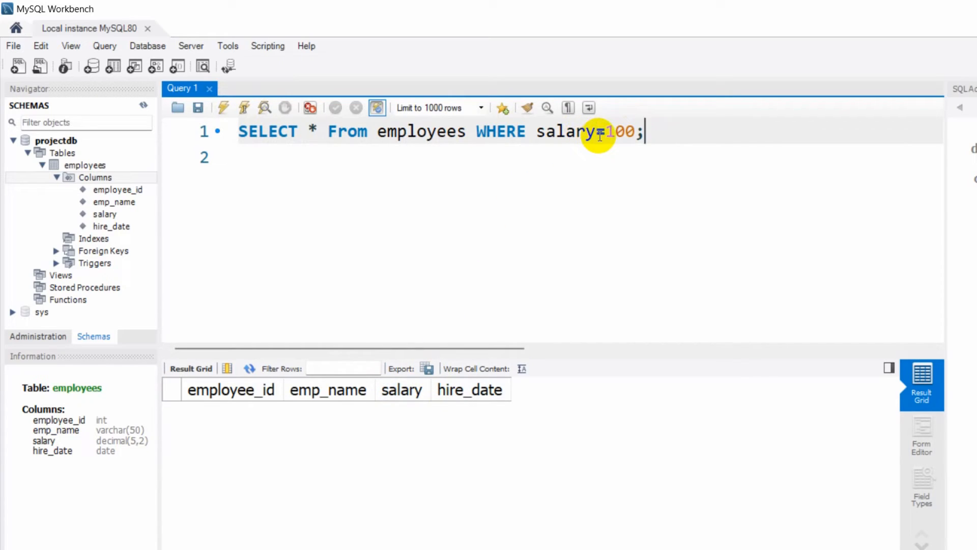
text(25)
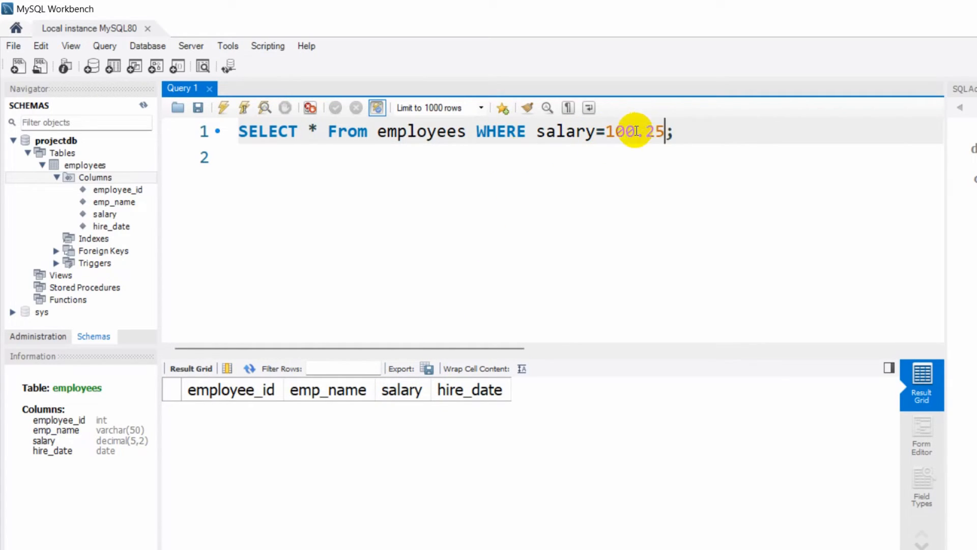
click(243, 108)
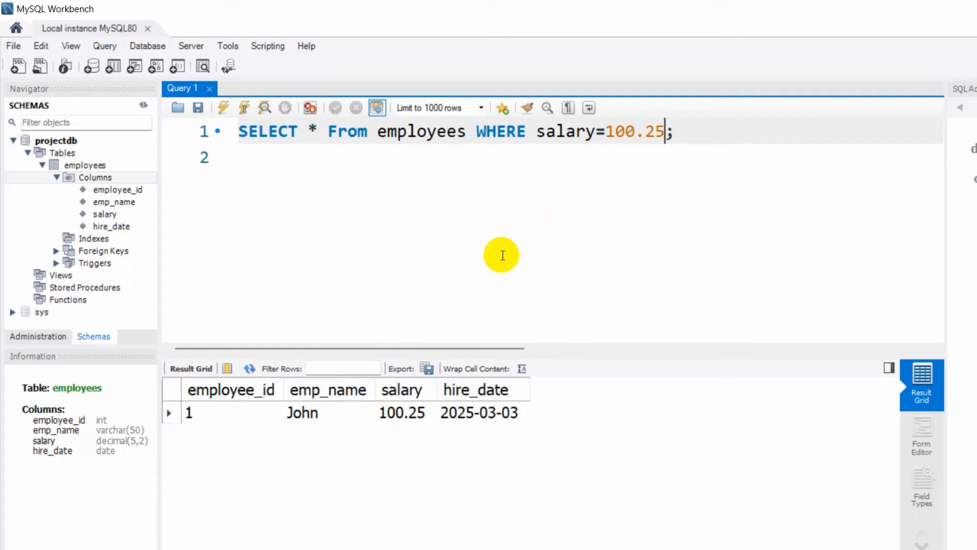
mouse_move(598, 134)
text(emp_nam)
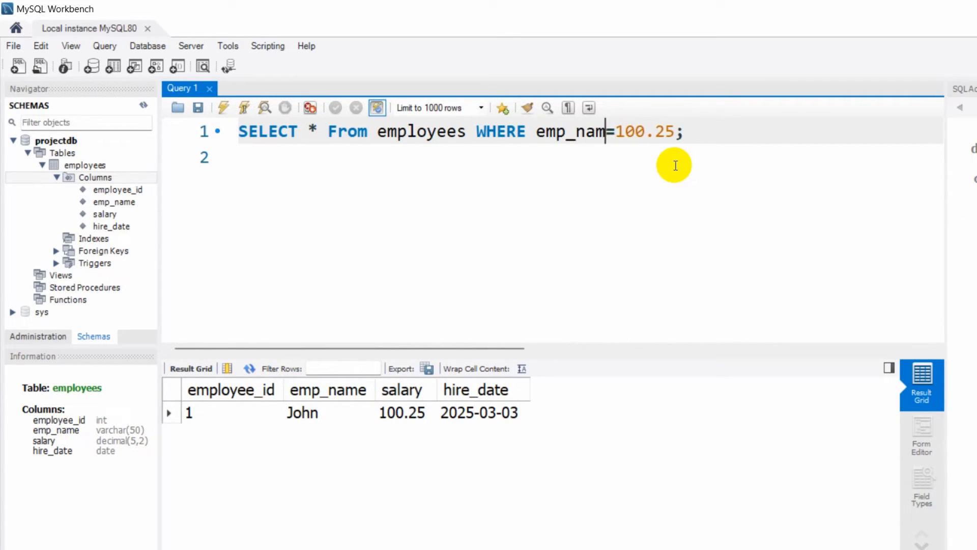
Filter on emp_name "yamin" and inspect her salary 600.00 and hire date in the results.
text(e)
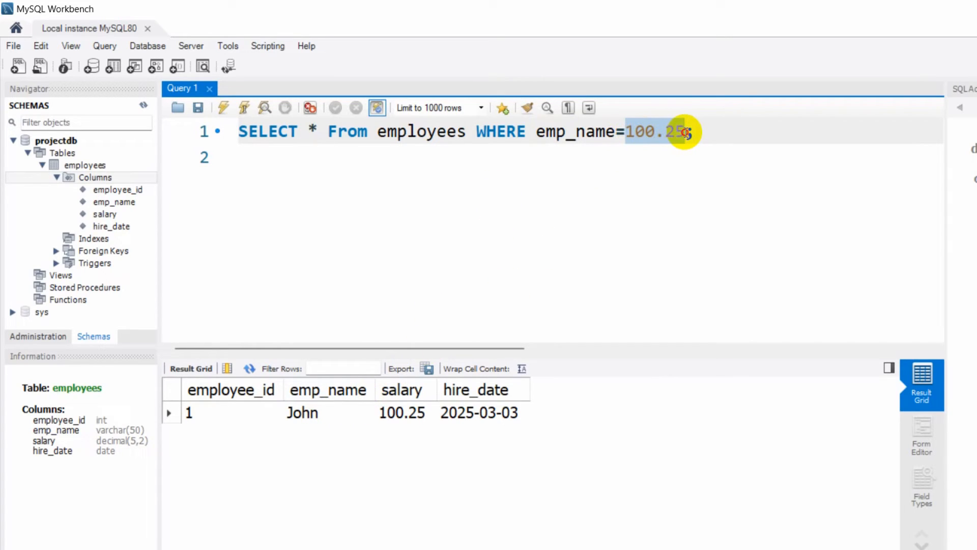
text("")
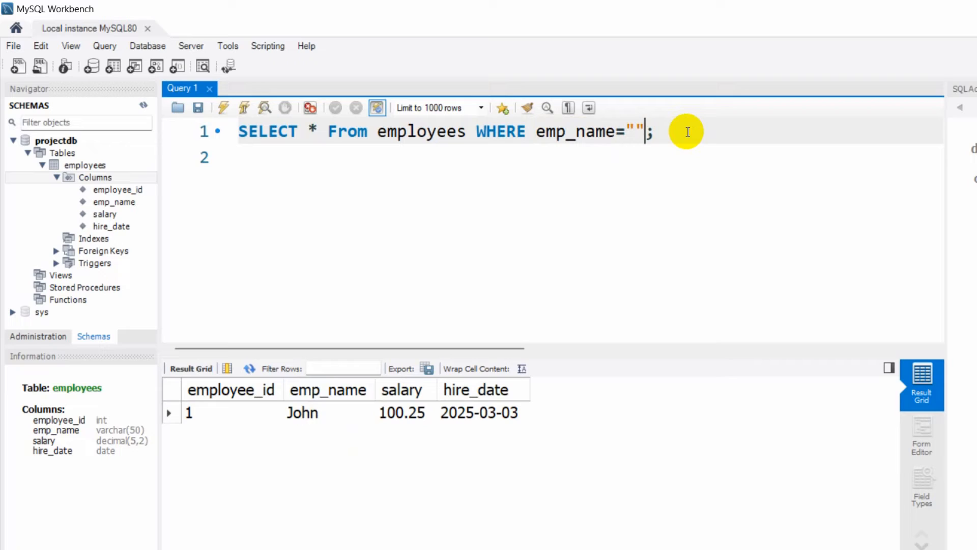
text(yamin)
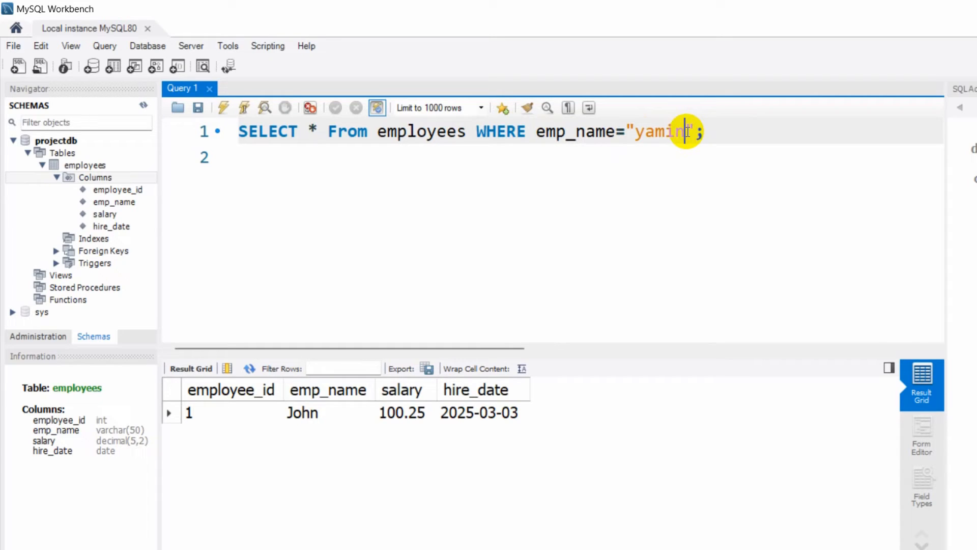
click(223, 108)
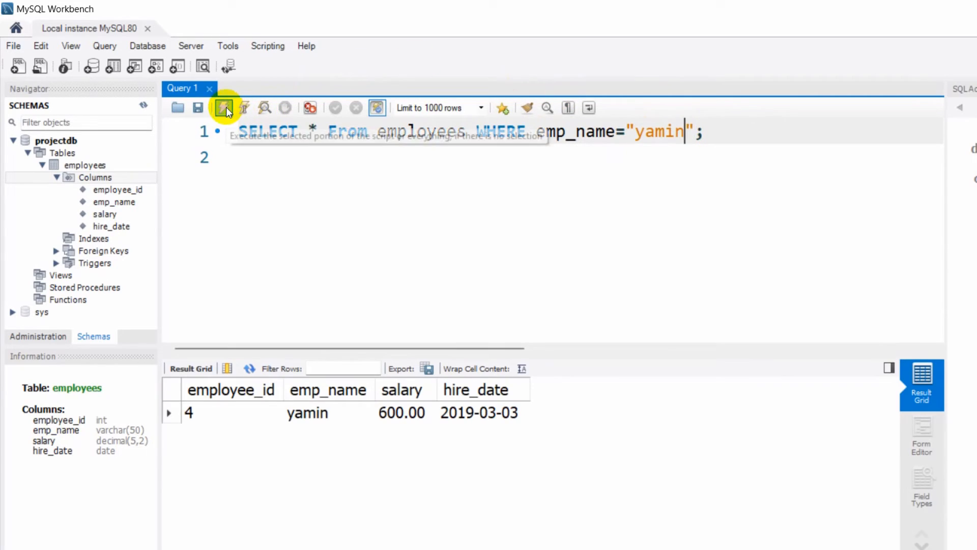
click(306, 412)
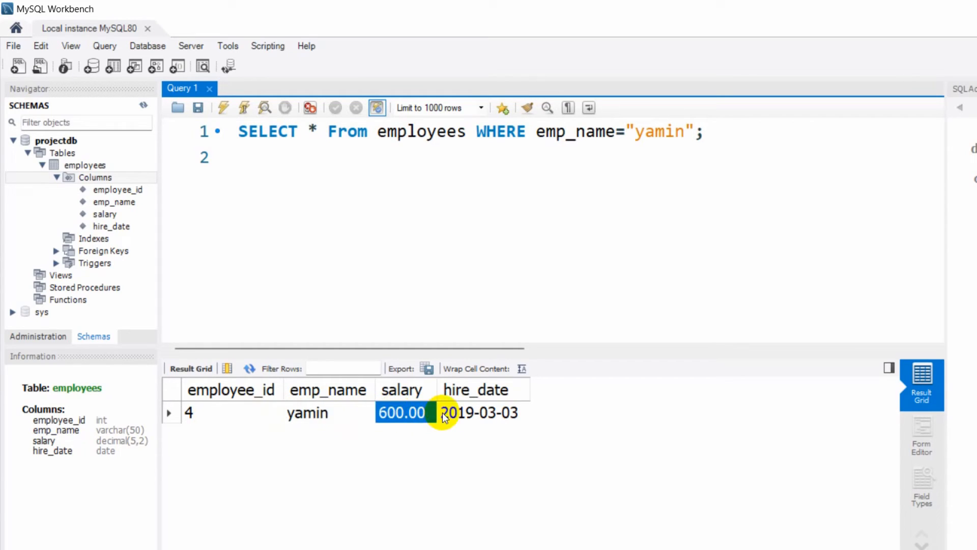
click(483, 412)
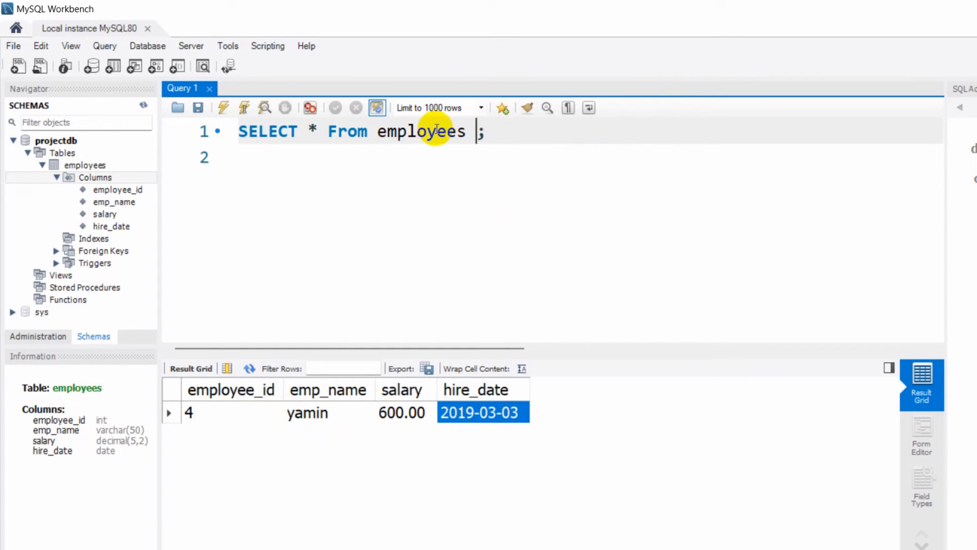
Rerun the unfiltered SELECT * From employees; listing all six rows.
click(223, 108)
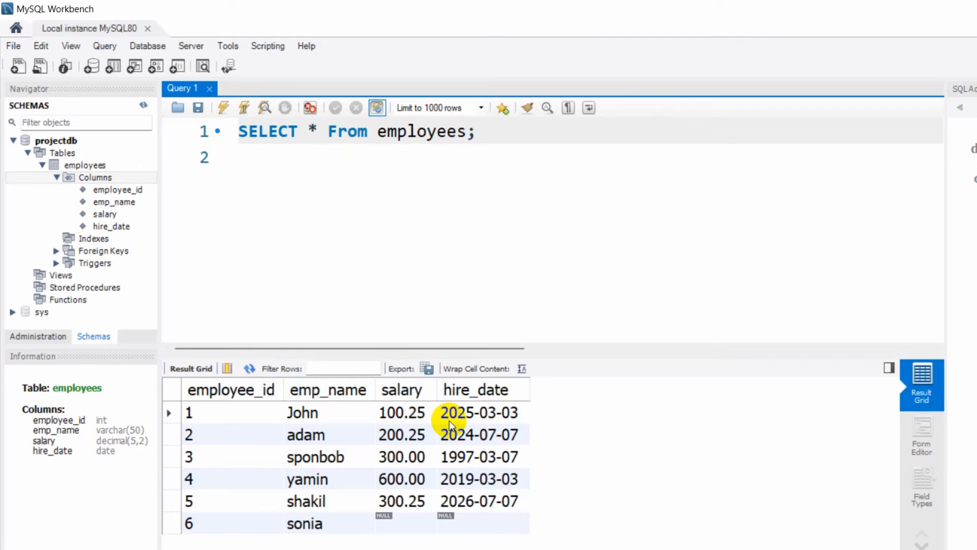
mouse_move(479, 435)
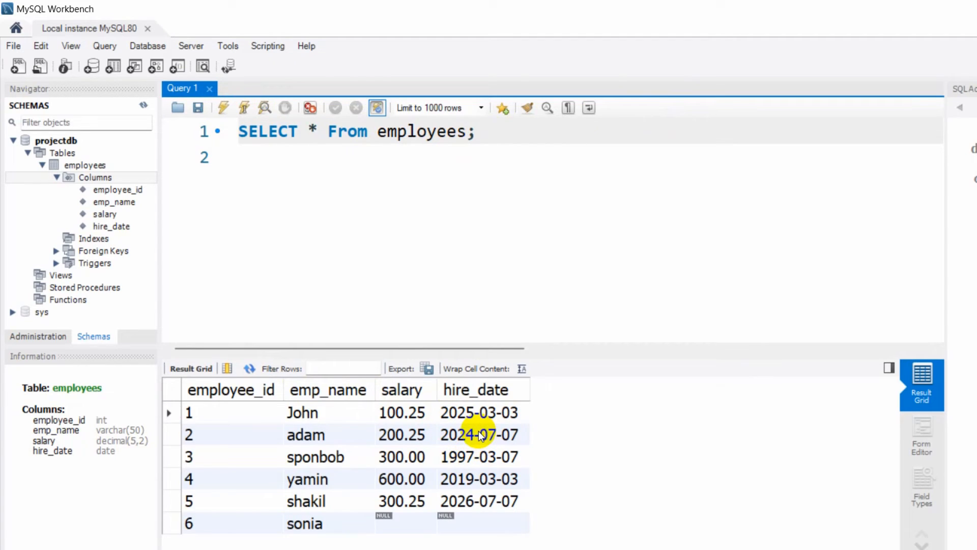
mouse_move(479, 479)
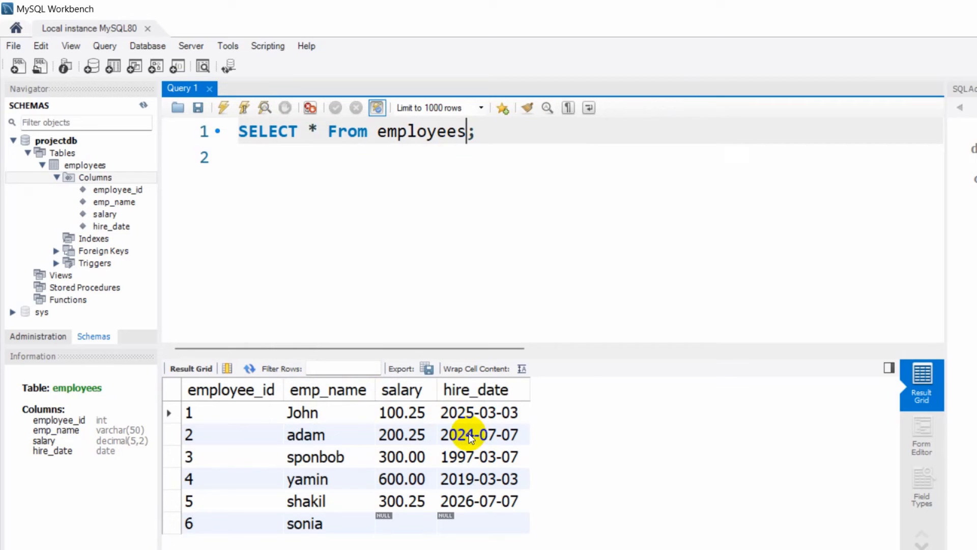
click(458, 434)
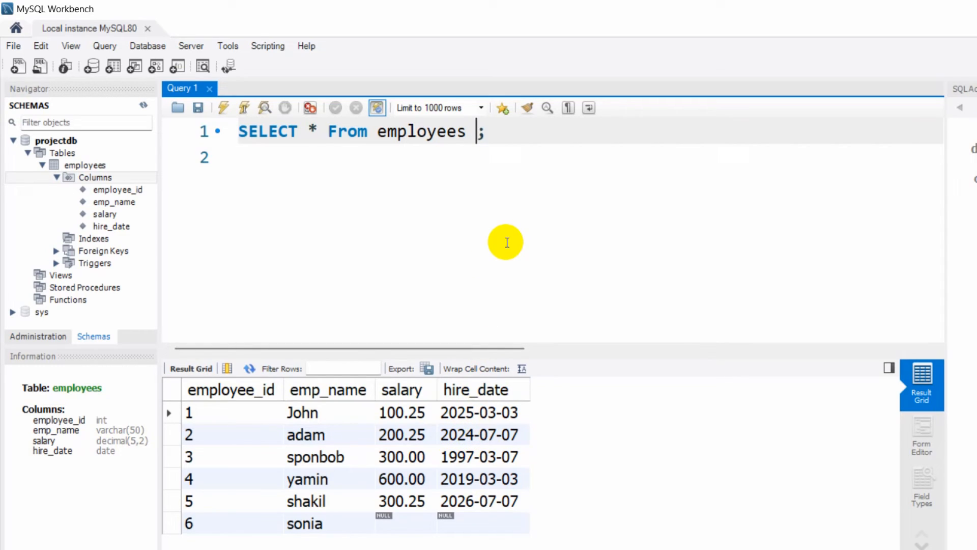
Filter on hire_date >= "2024-01-01", returning John, adam and shakil.
text(where)
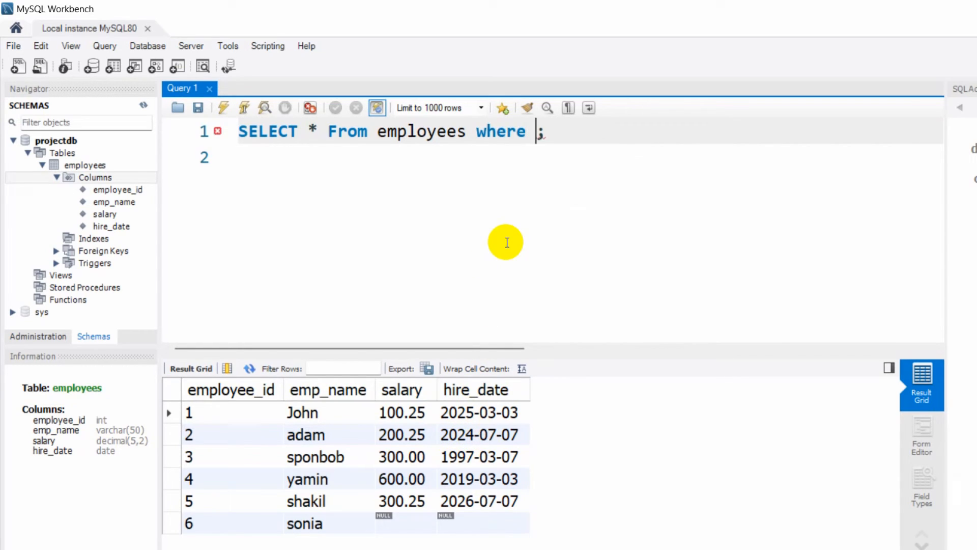
text(hire)
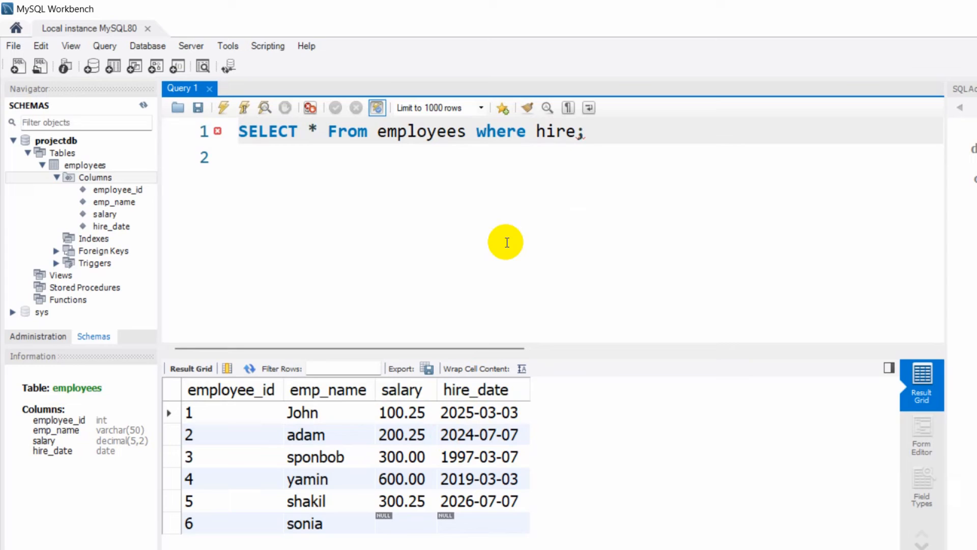
text(_date)
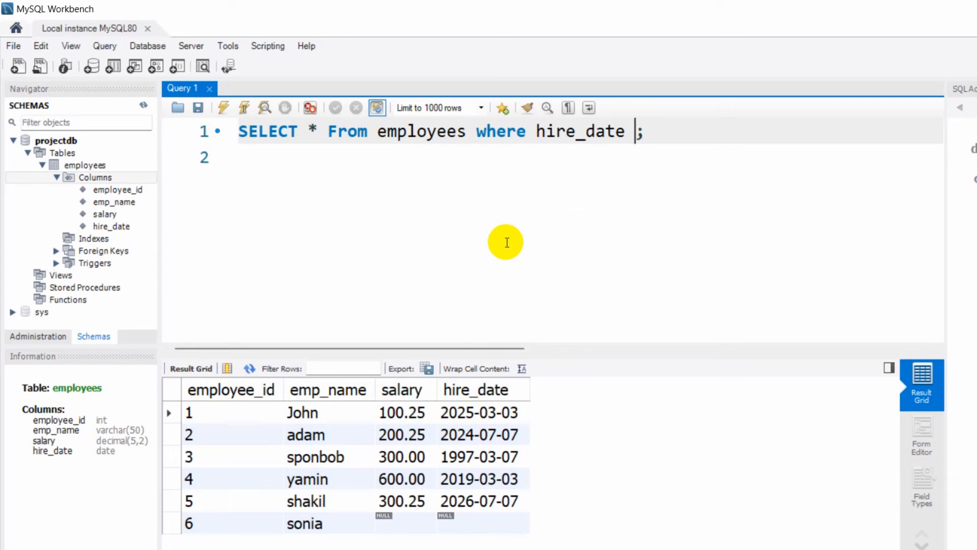
text(>=)
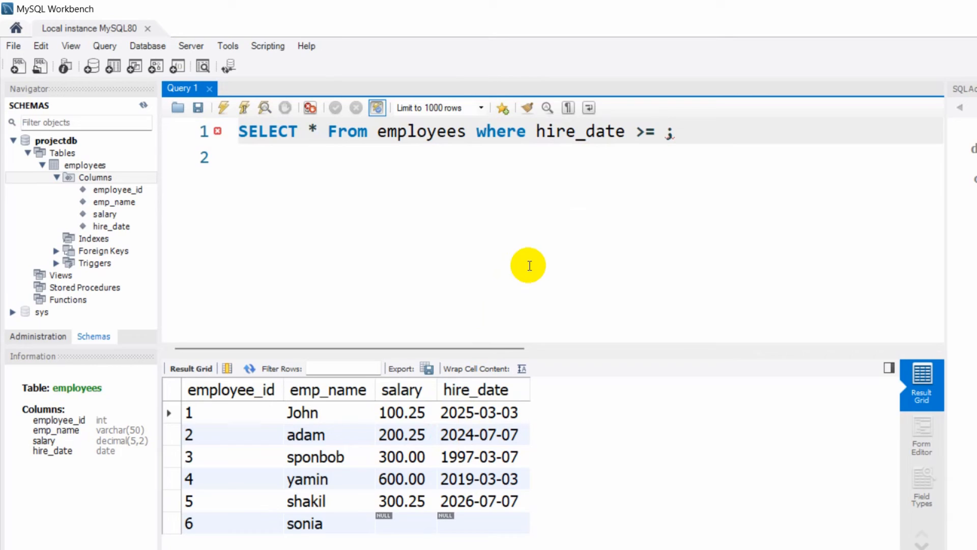
text(2024)
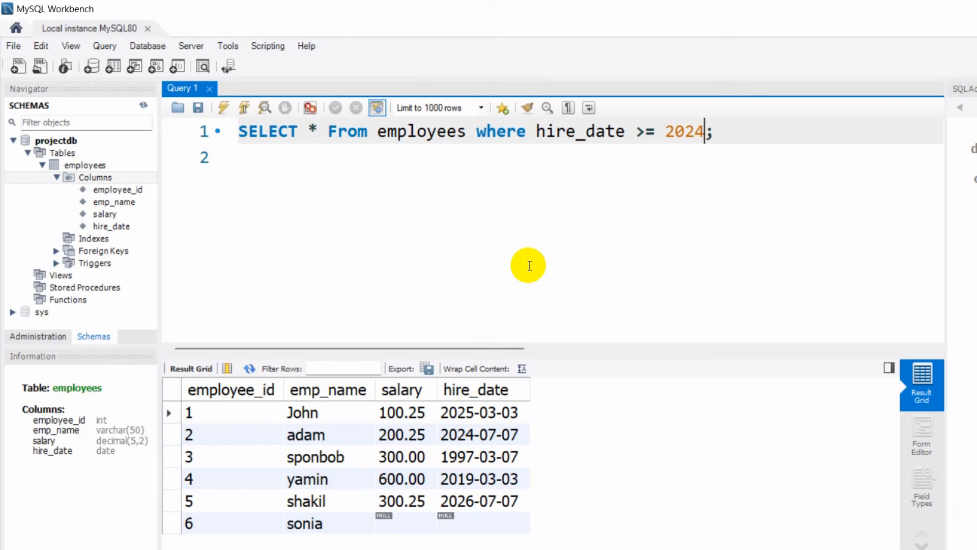
text(-01-0)
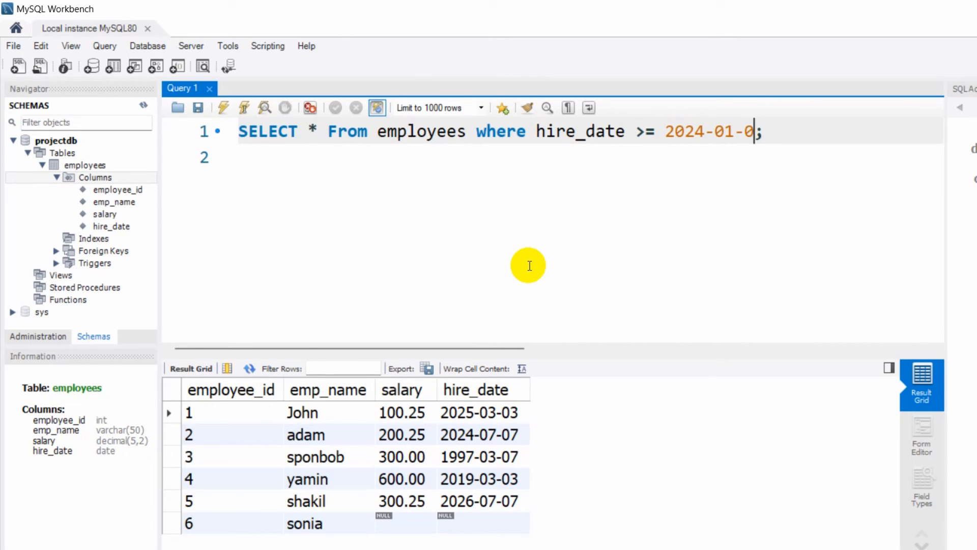
text(1)
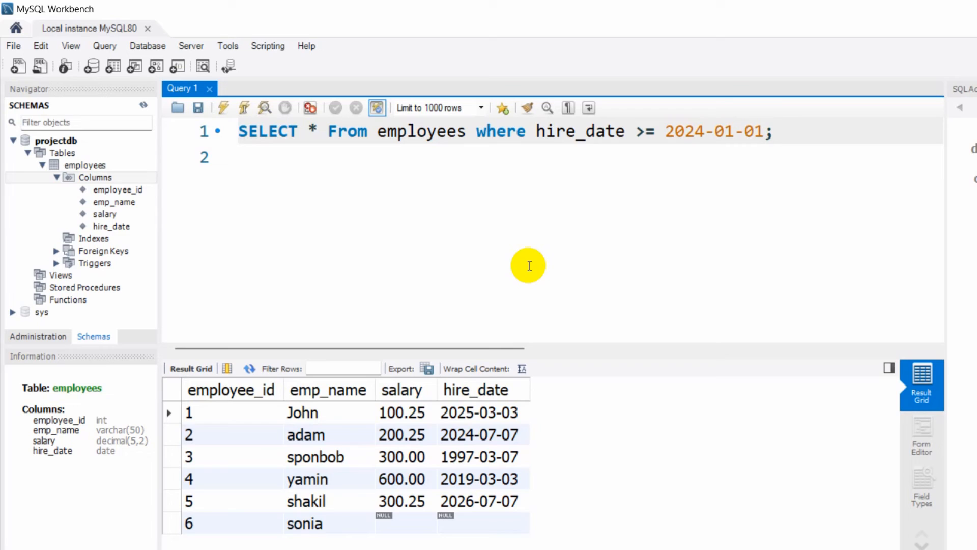
text(")
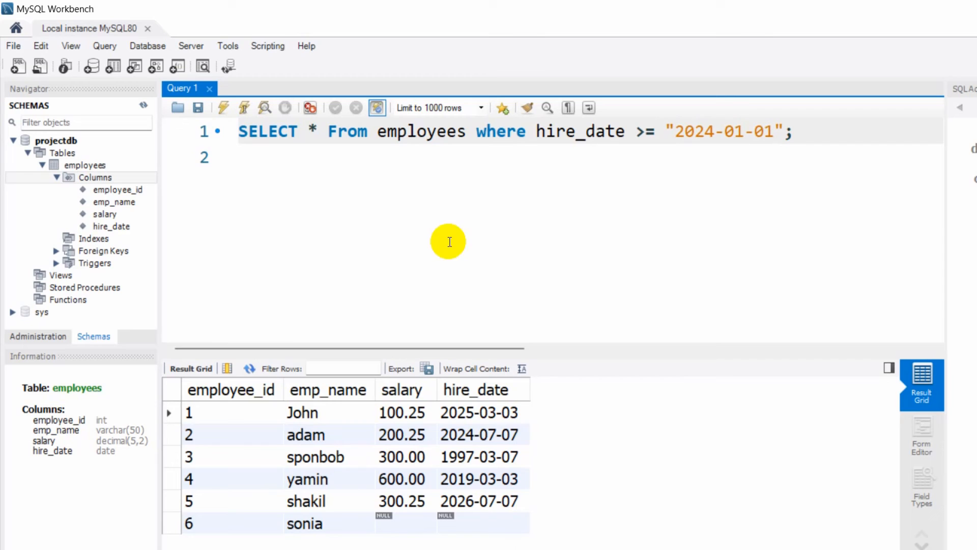
click(223, 108)
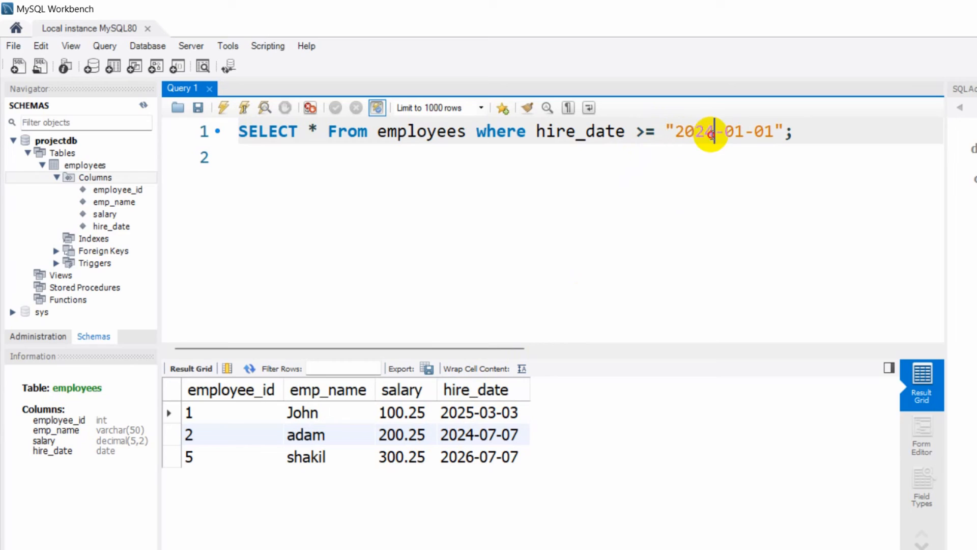
mouse_move(463, 424)
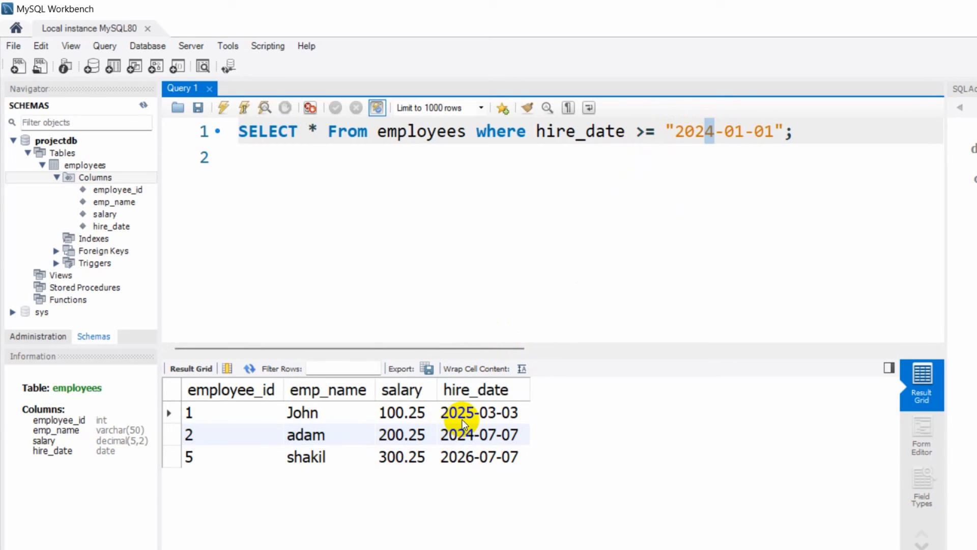
mouse_move(473, 460)
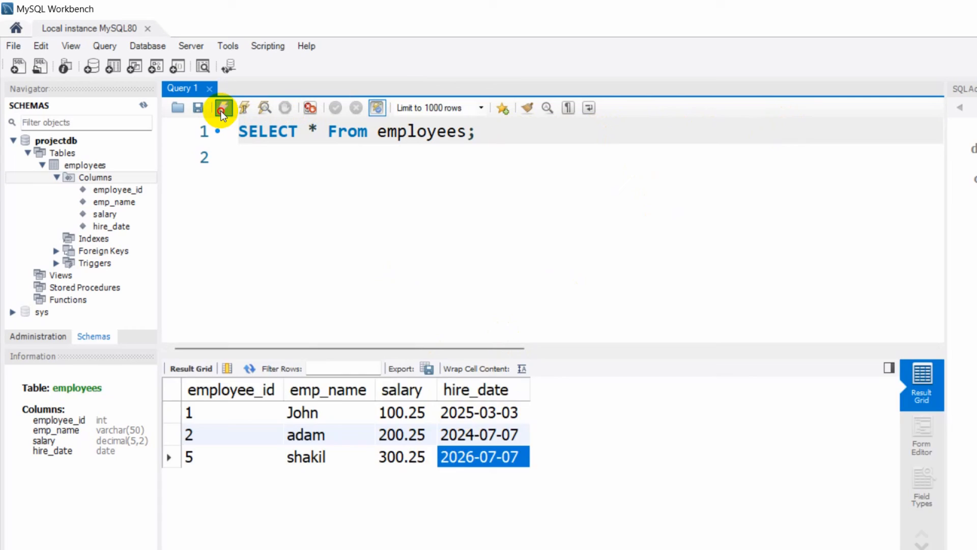
Rerun SELECT * FROM employees to list all six rows, then begin a WHERE clause.
click(222, 106)
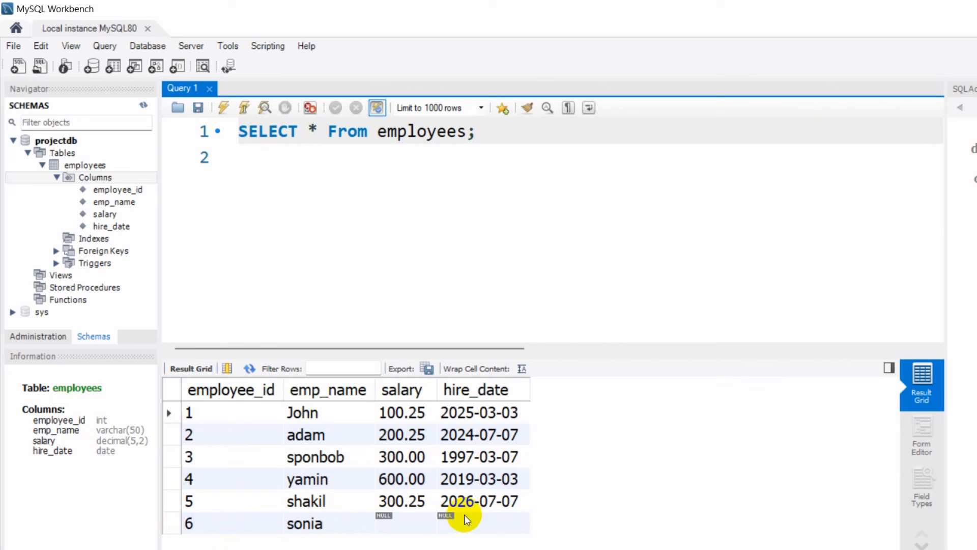
text(where salary is null)
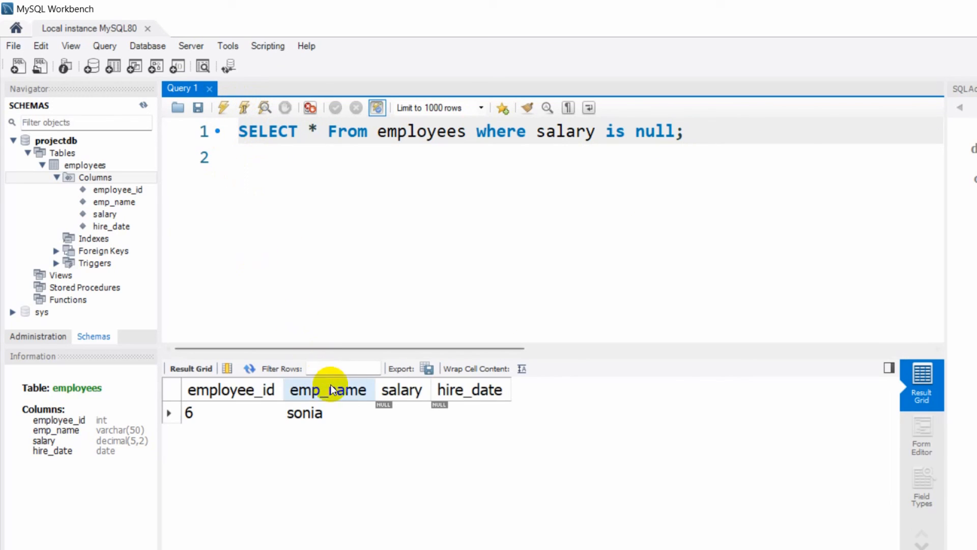
mouse_move(373, 411)
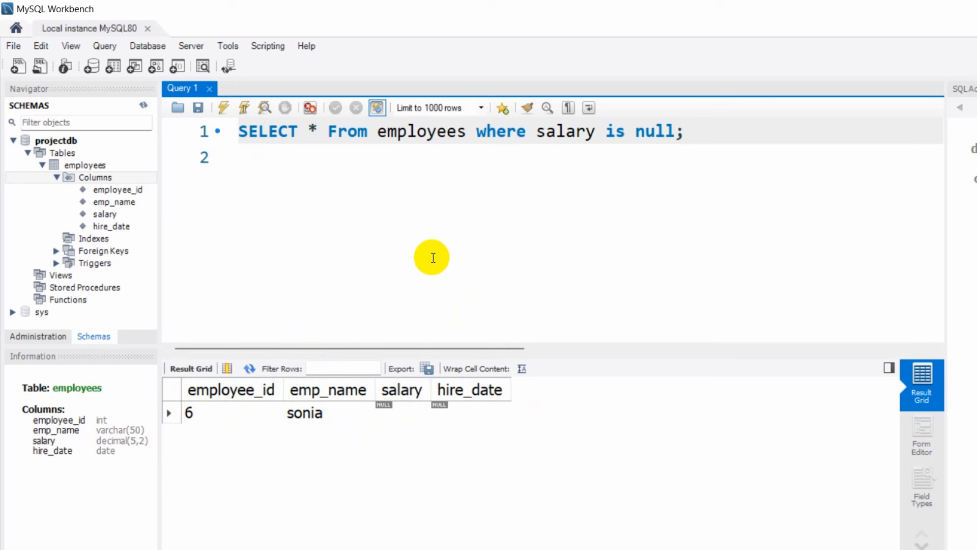
mouse_move(343, 211)
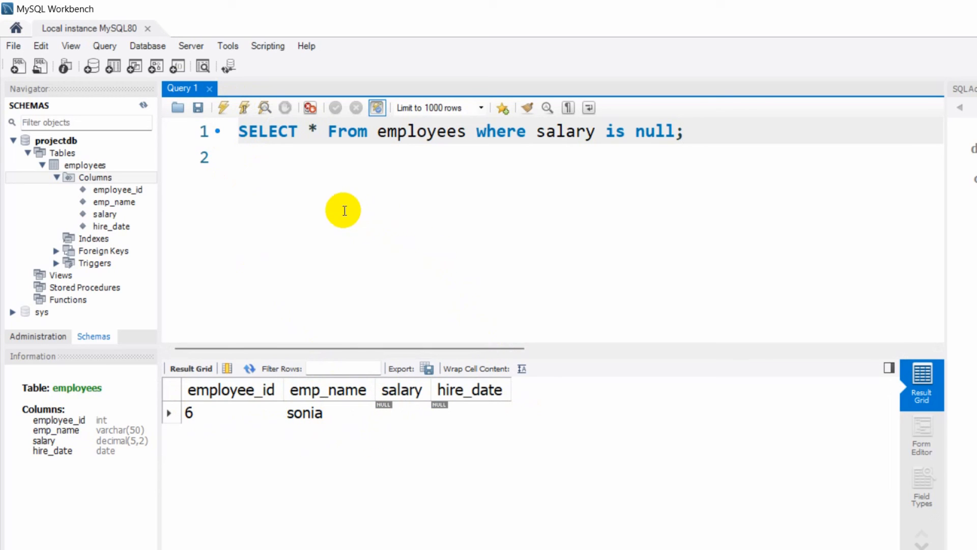
mouse_move(625, 147)
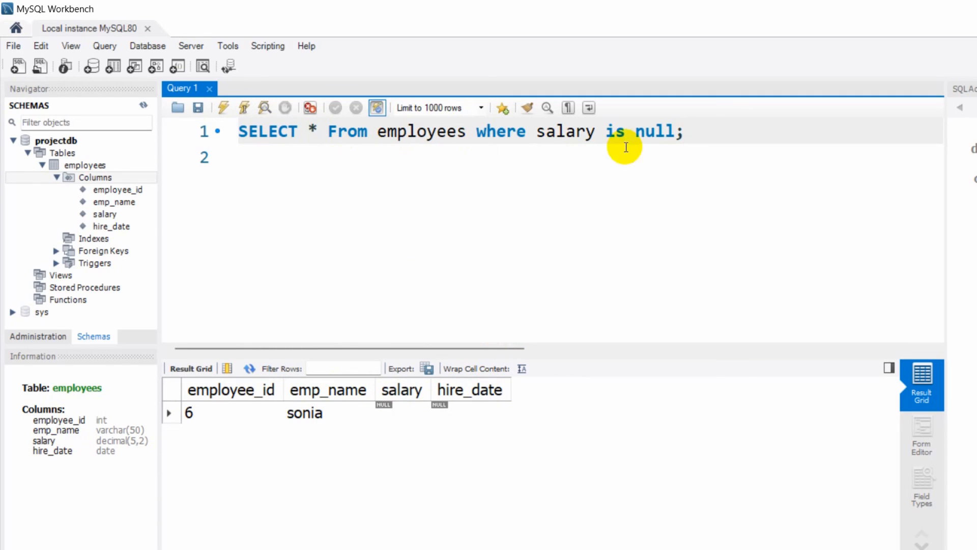
mouse_move(745, 124)
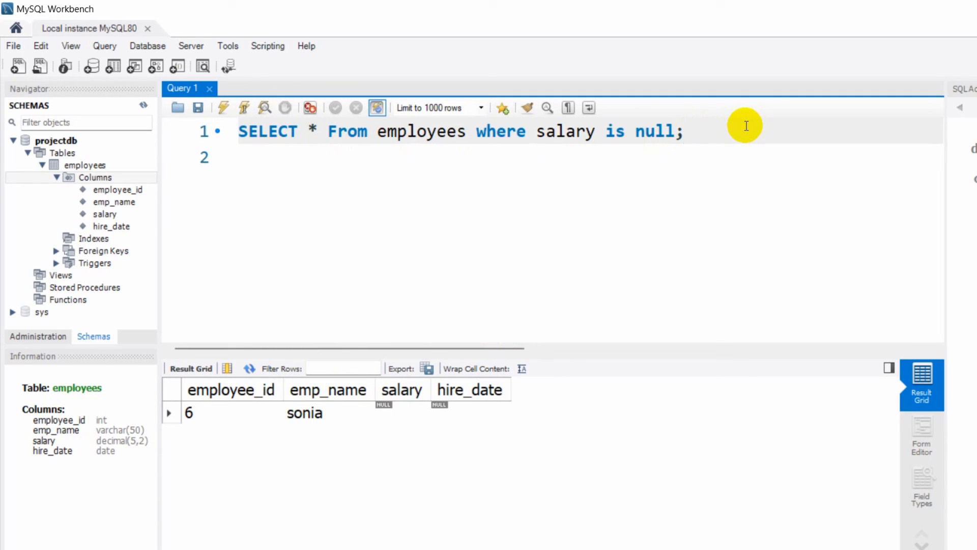
mouse_move(770, 170)
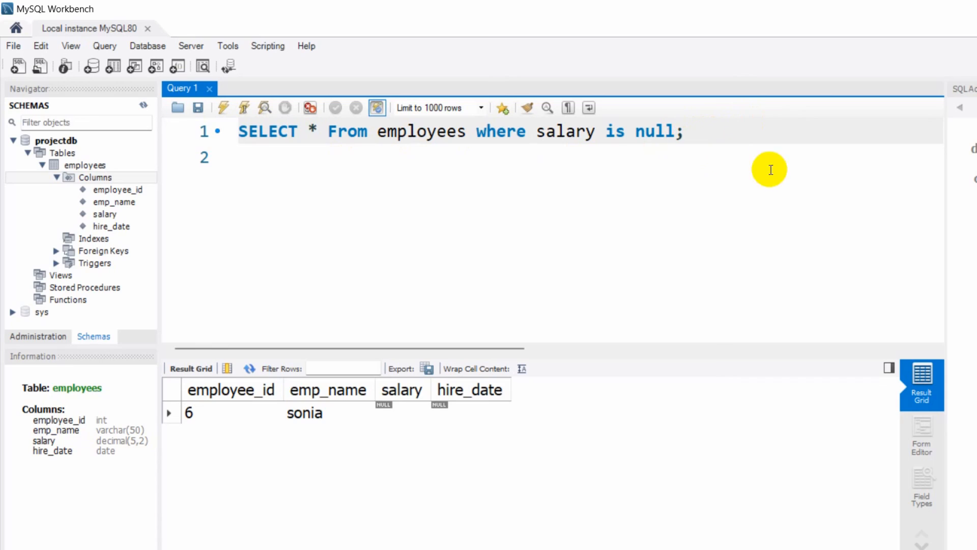
Place the cursor at the end of the WHERE salary IS NULL query.
click(684, 131)
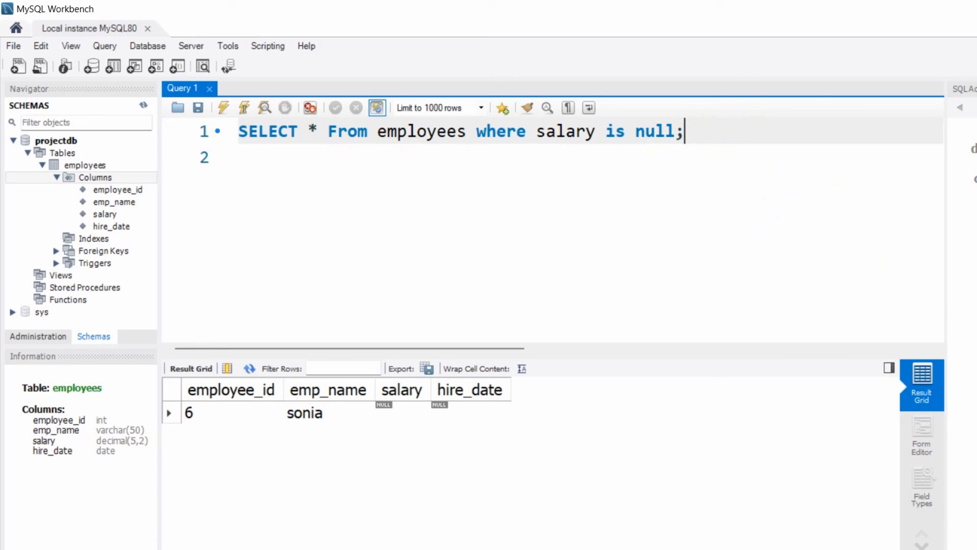